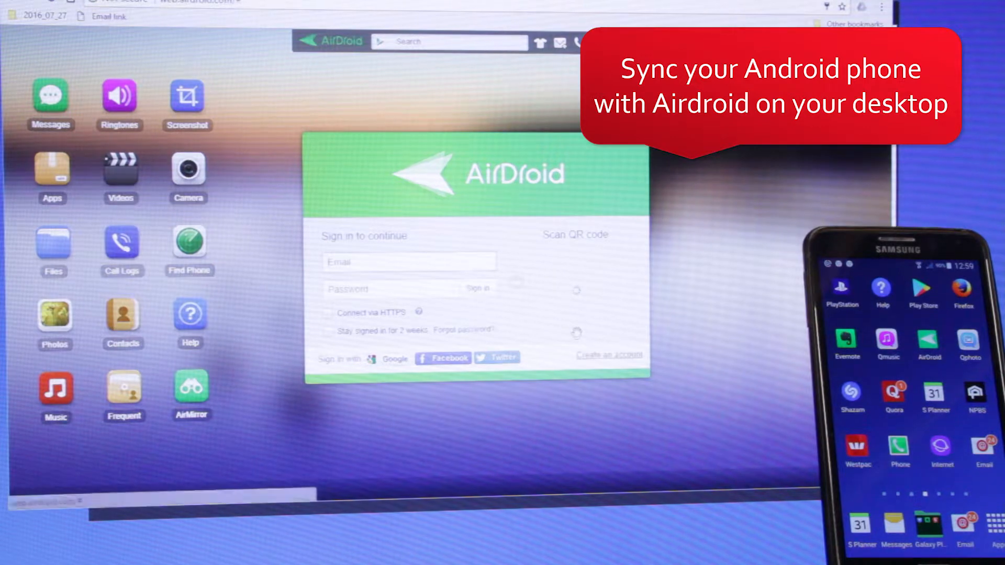
- Sign the Samsung phone in to AirDroid Web via the QR code so its storage and toolbox appear
left_click(575, 234)
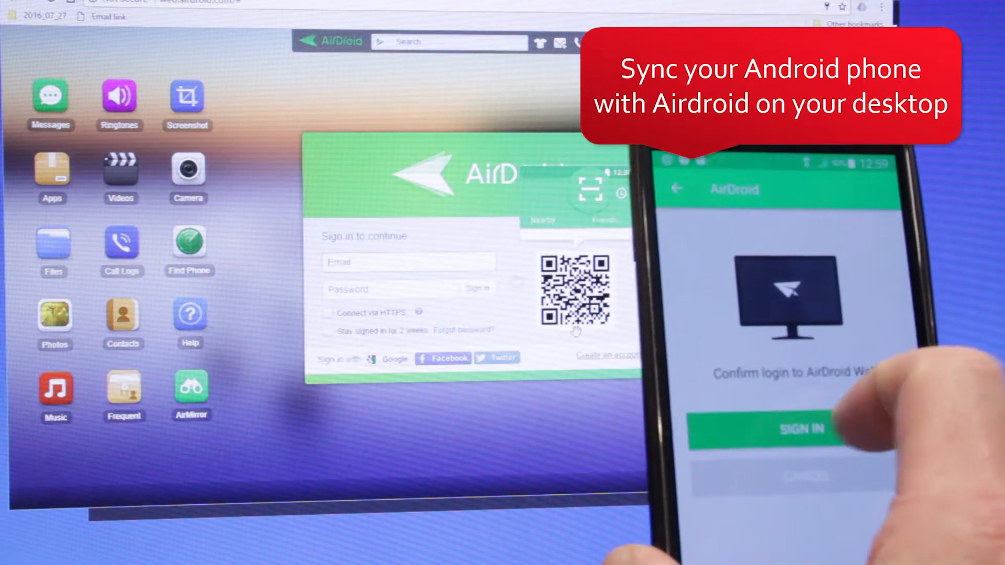
left_click(794, 429)
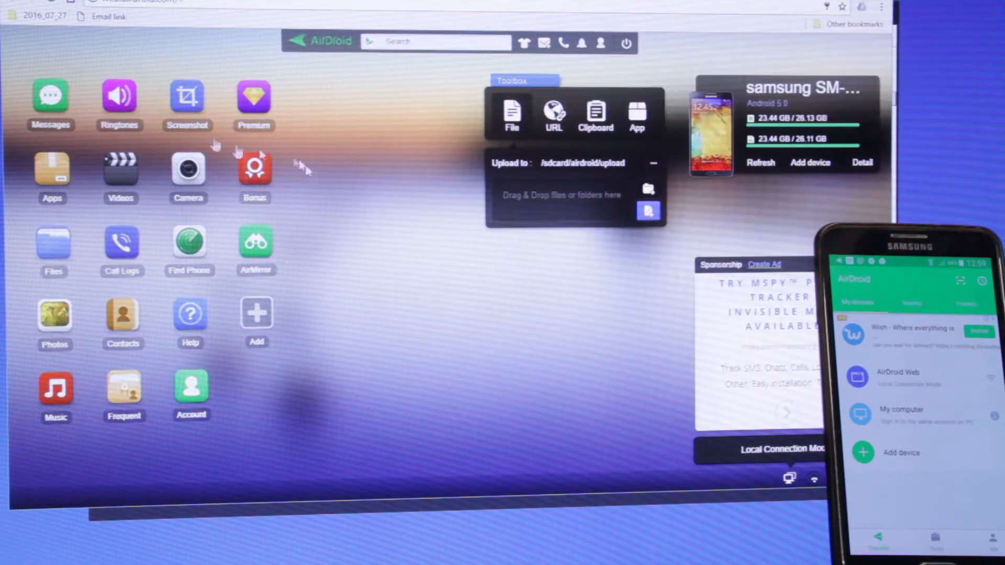
- Show the phone's live Screenshot view in AirDroid Web
left_click(186, 97)
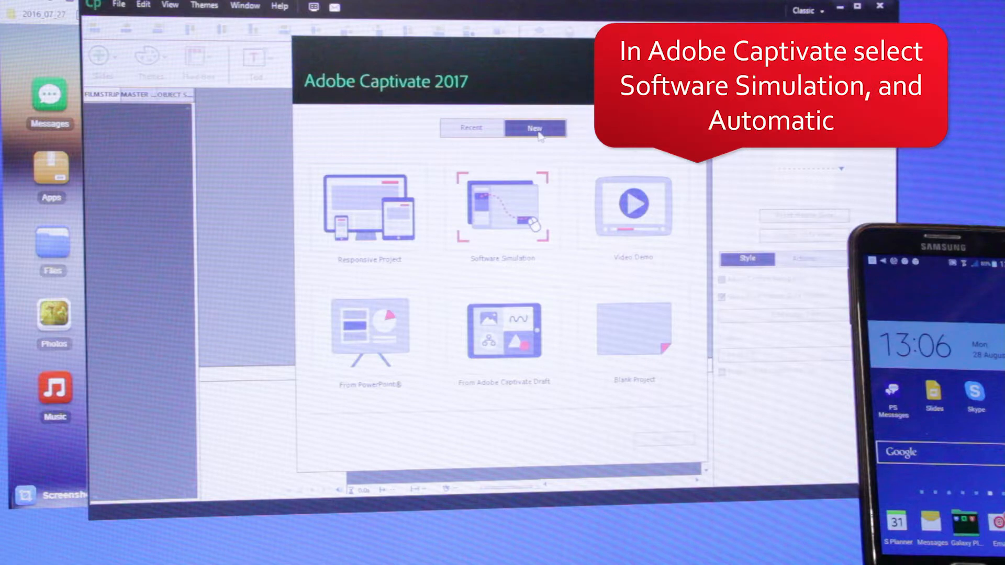
- Start a new Software Simulation project capturing a 309 × 549 custom area over the phone screenshot
left_click(503, 208)
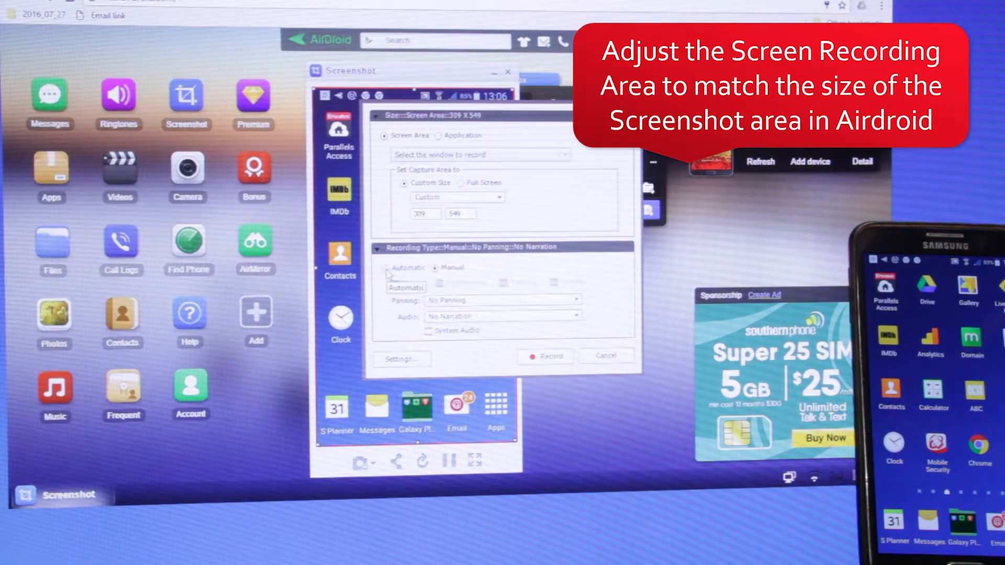
- Set recording to Automatic with Demo off and Training on, then start recording
left_click(386, 268)
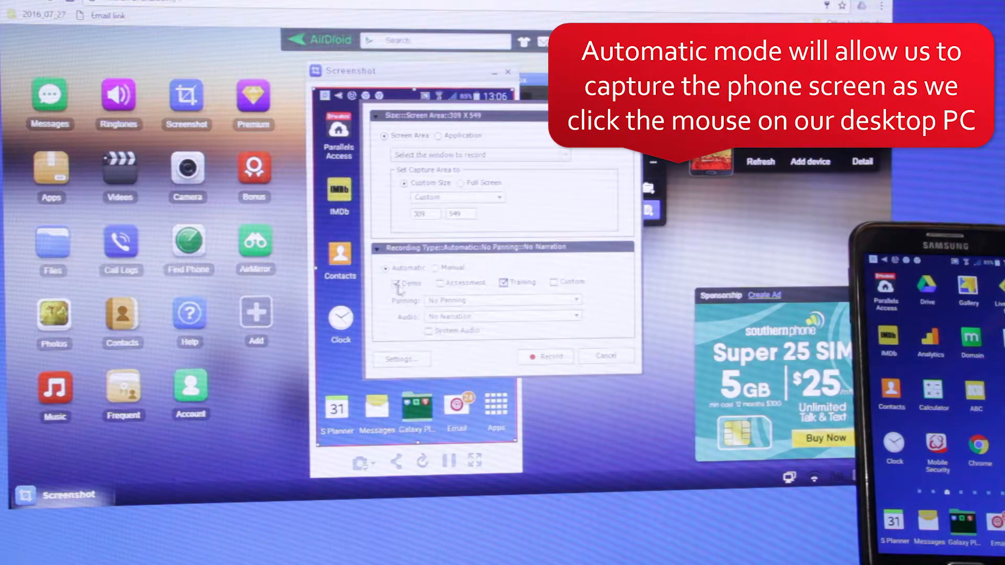
left_click(394, 282)
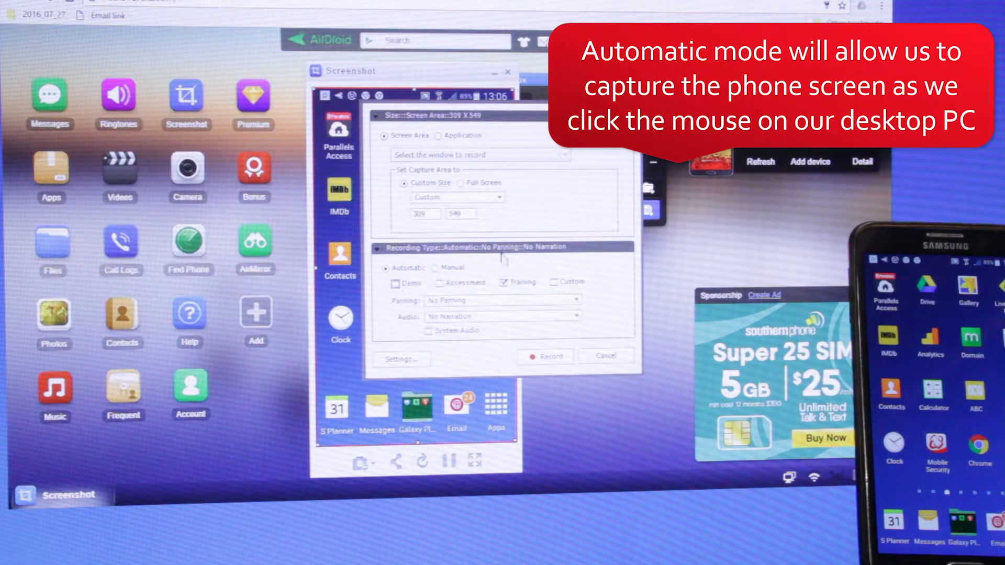
mouse_move(521, 282)
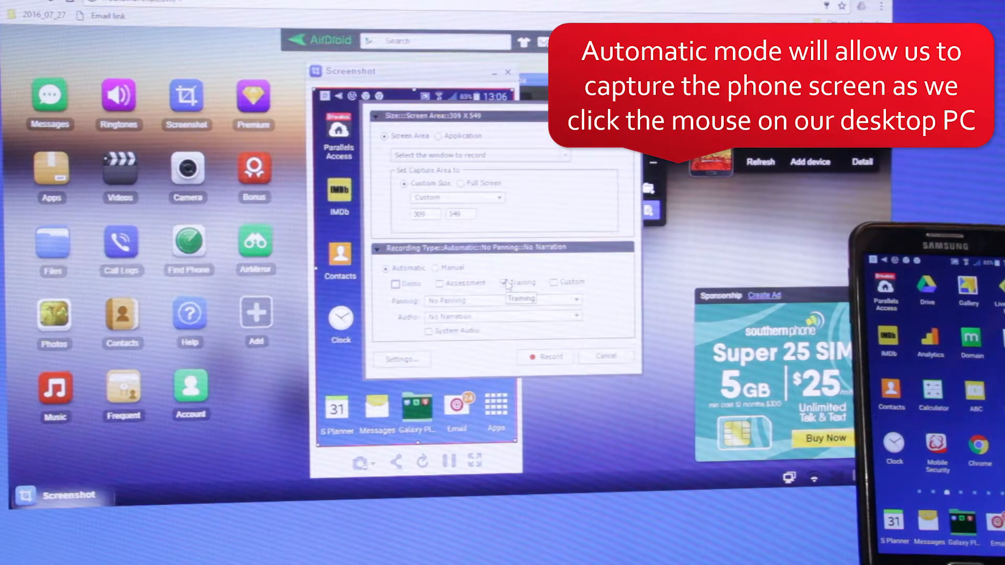
left_click(543, 357)
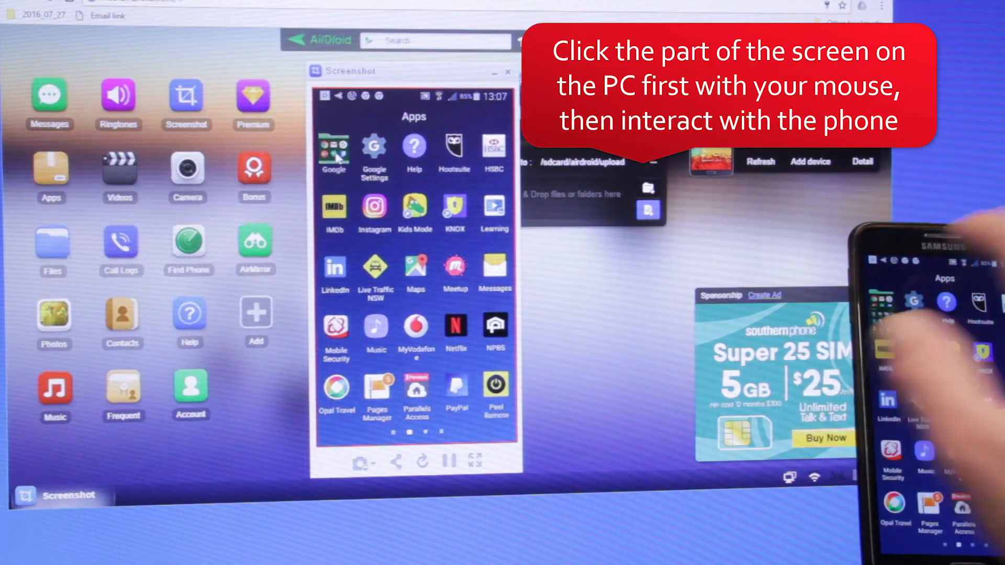
- Tap through the phone's apps in the Screenshot window to record the 14-slide simulation
left_click(332, 150)
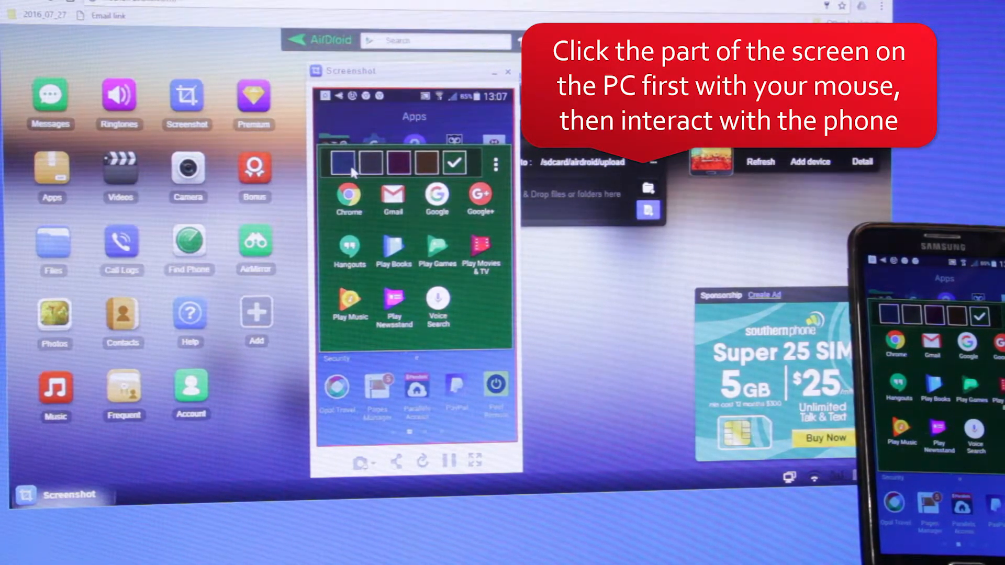
left_click(341, 161)
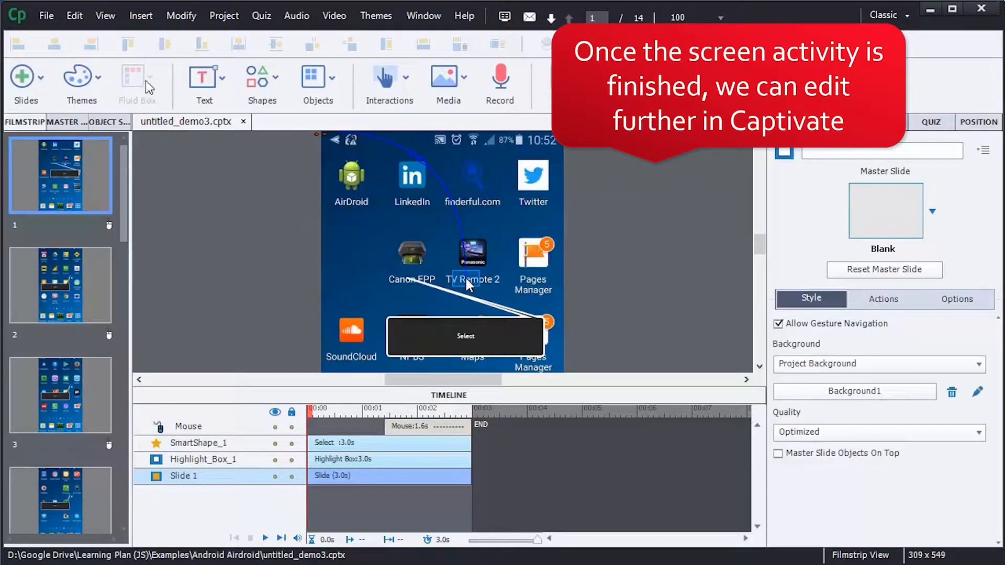
- Close Publish To My Computer and bring up Publish for Devices for the mobile_sim project
left_click(45, 16)
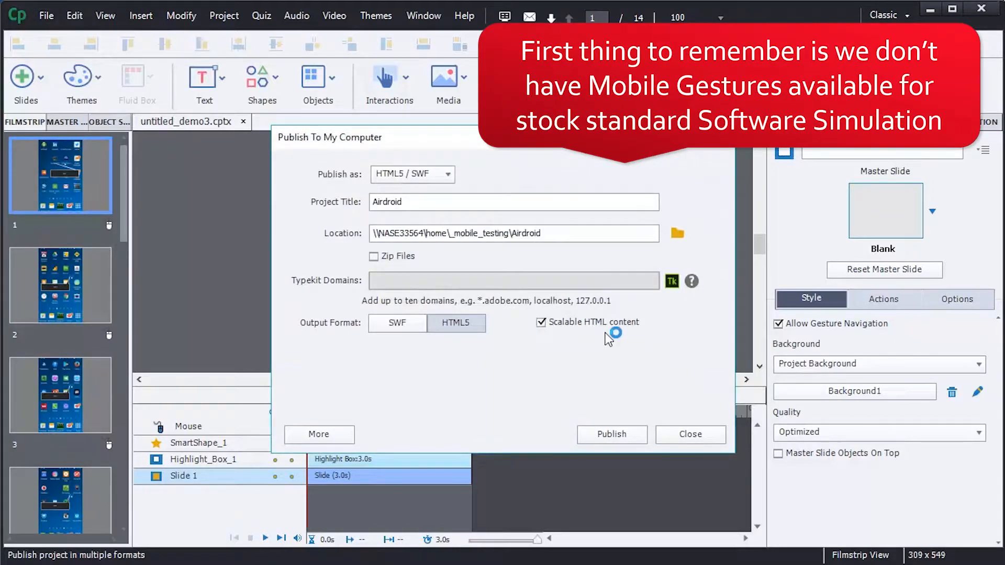
mouse_move(569, 333)
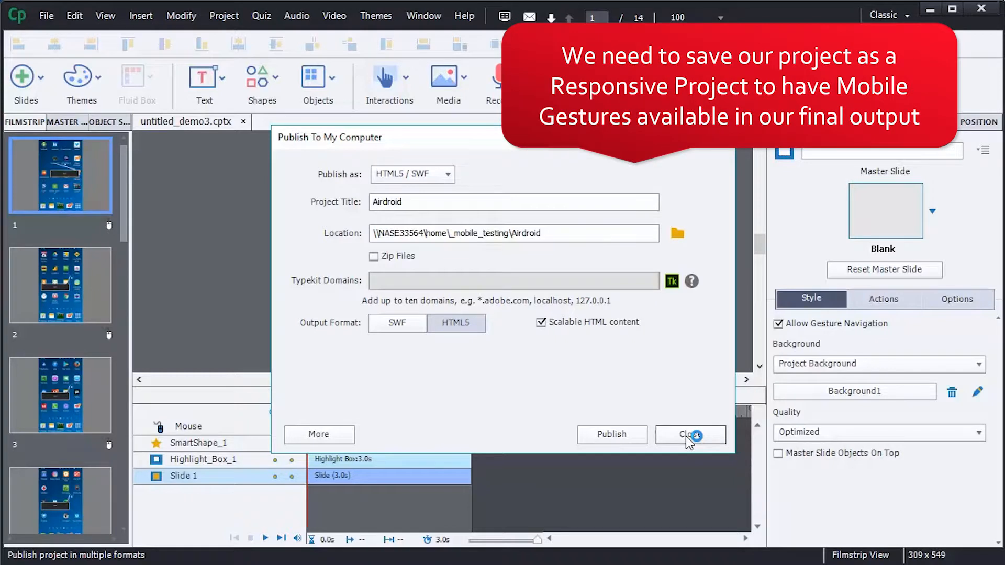
left_click(45, 16)
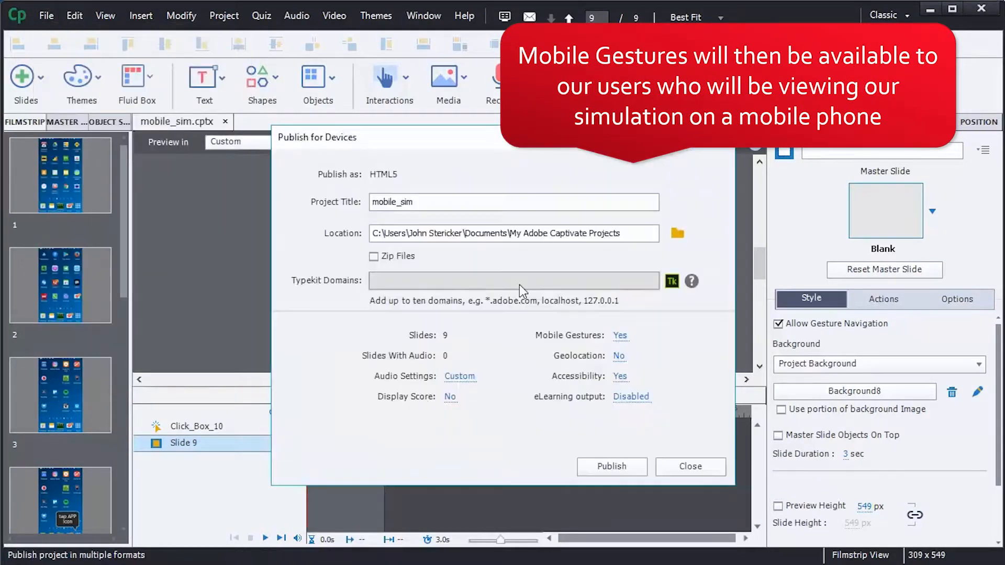
- Set Mobile Gestures to Yes with Gesture Configuration kept on and confirm with OK
left_click(619, 335)
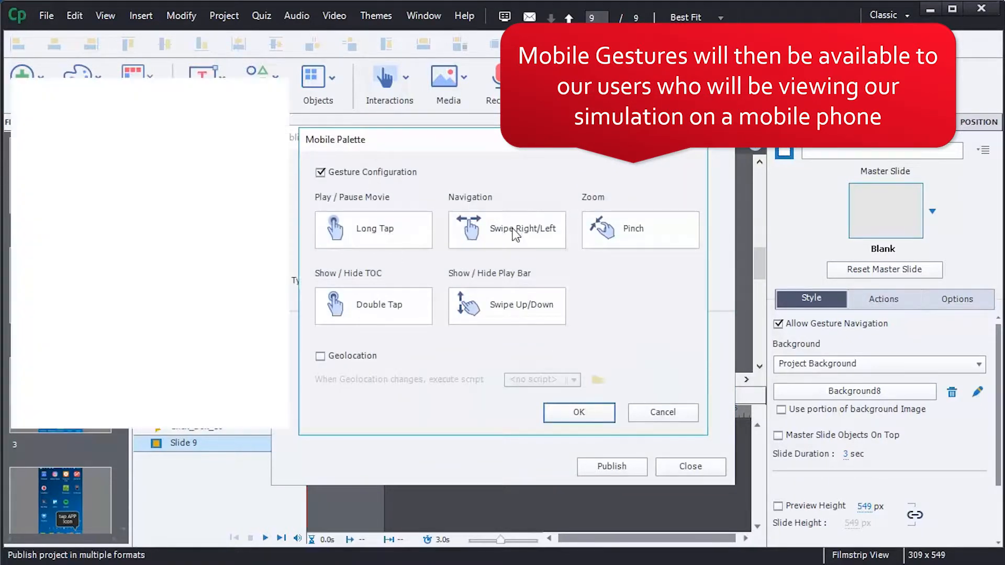
left_click(577, 413)
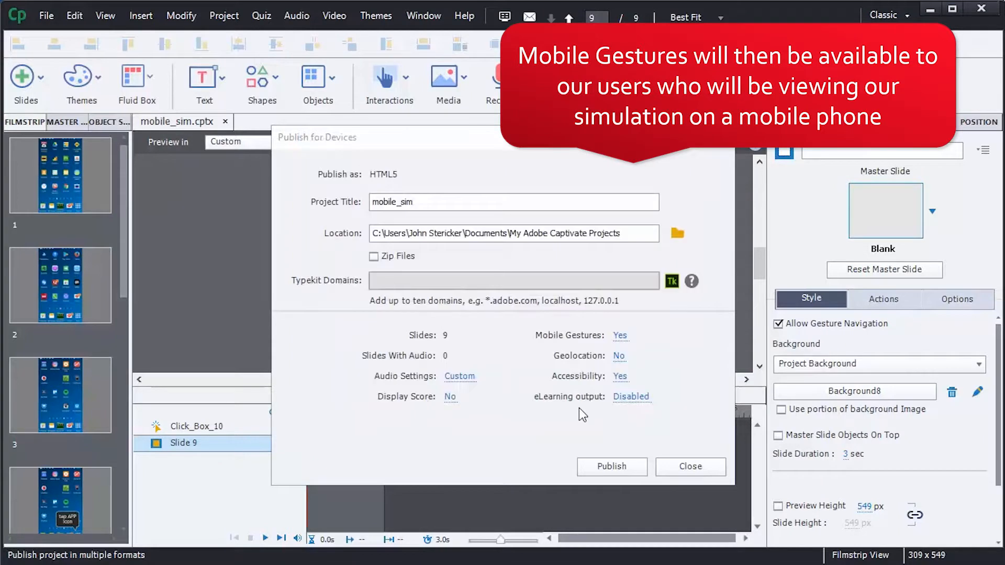
left_click(690, 466)
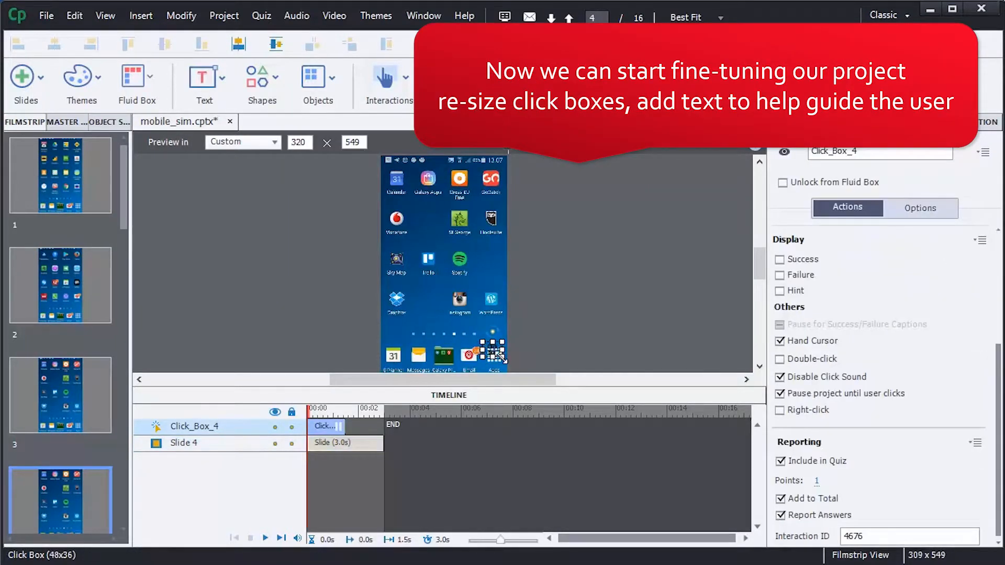
- Add a 'tap APP Icon' caption beside the resized click box on slide 5
left_click(261, 84)
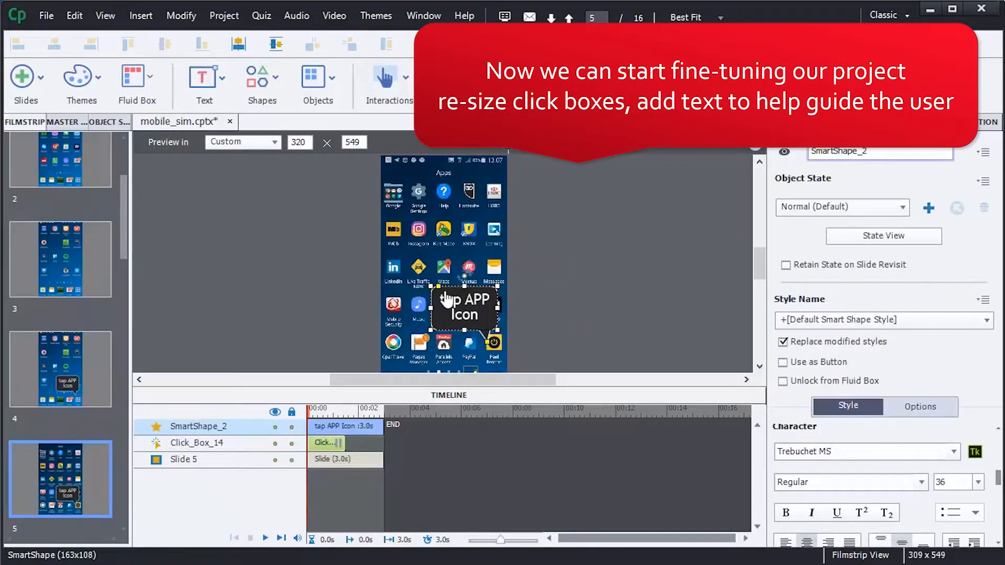
left_click(197, 443)
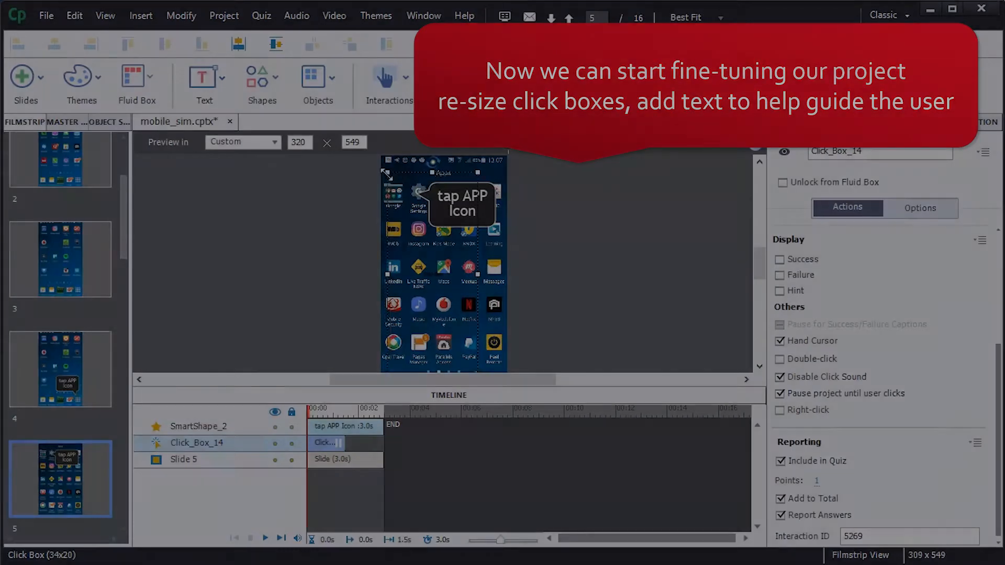
- Hide the playback controls in the Skin Editor via Project commands
left_click(224, 16)
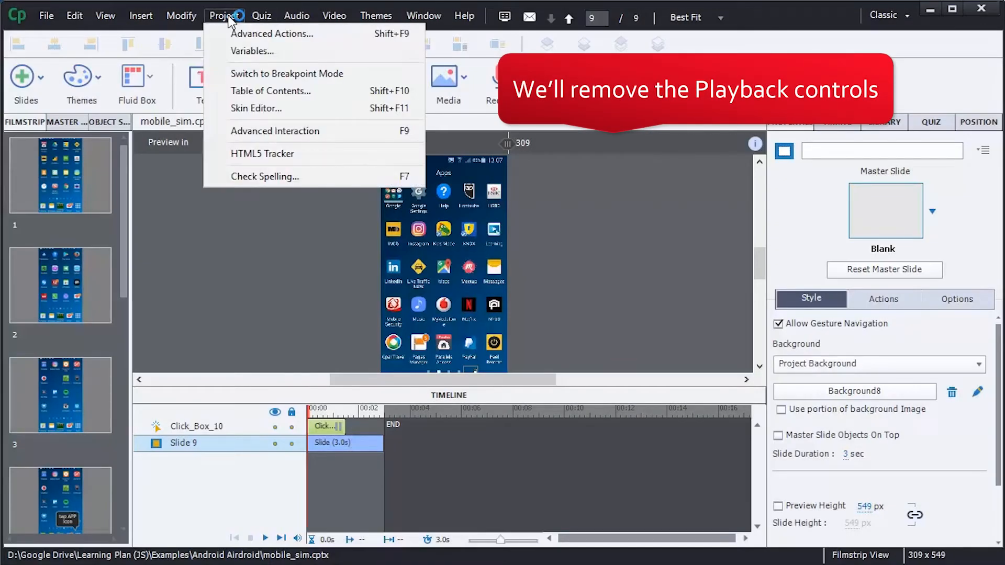
left_click(255, 108)
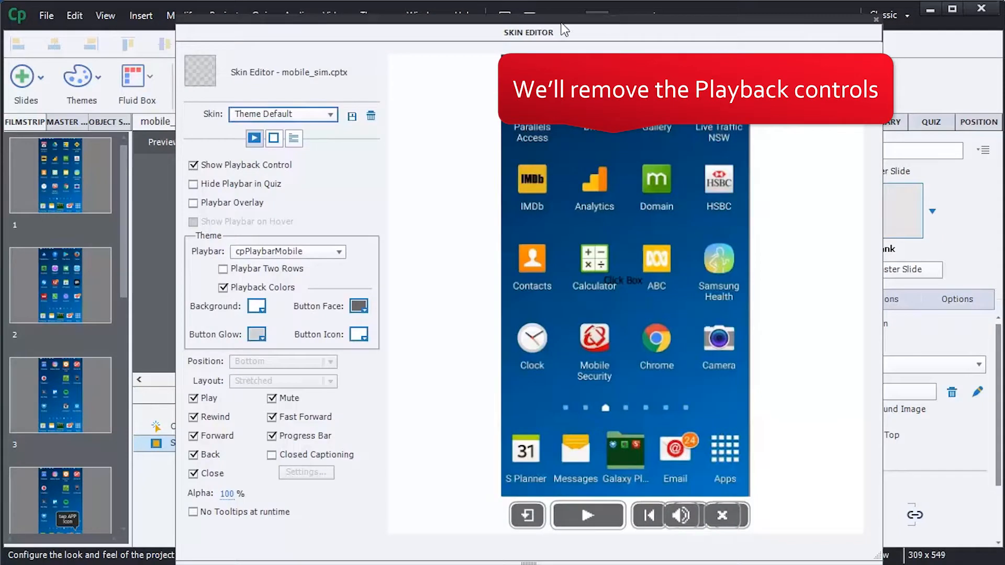
left_click(273, 138)
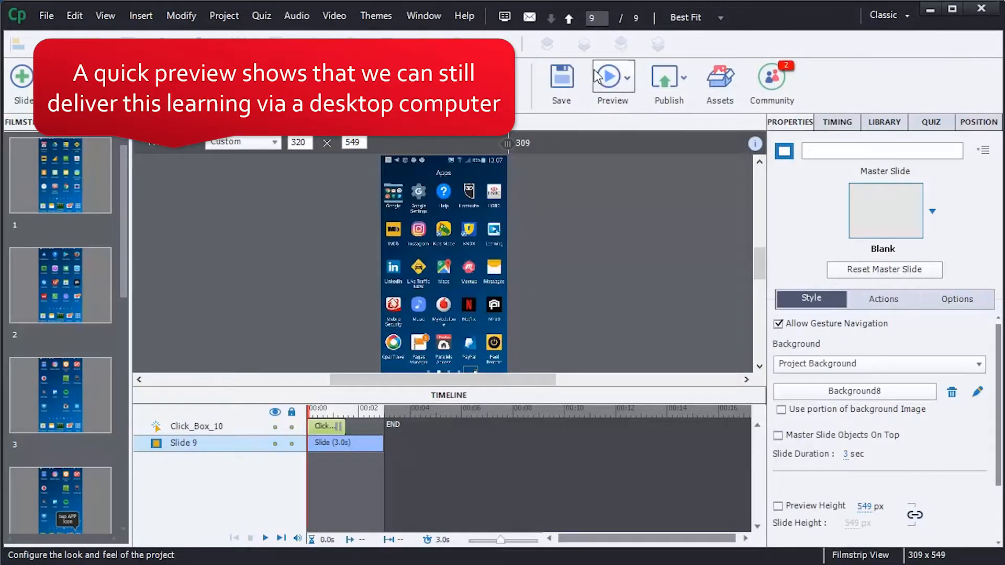
- Preview the project as HTML5 in the browser and tap the Apps icon to advance the captions
left_click(611, 76)
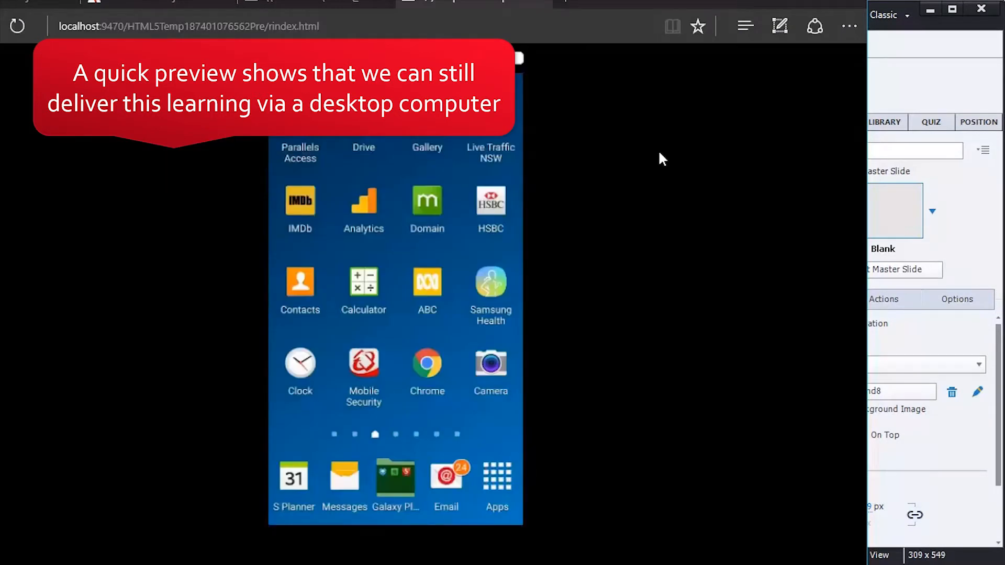
mouse_move(388, 259)
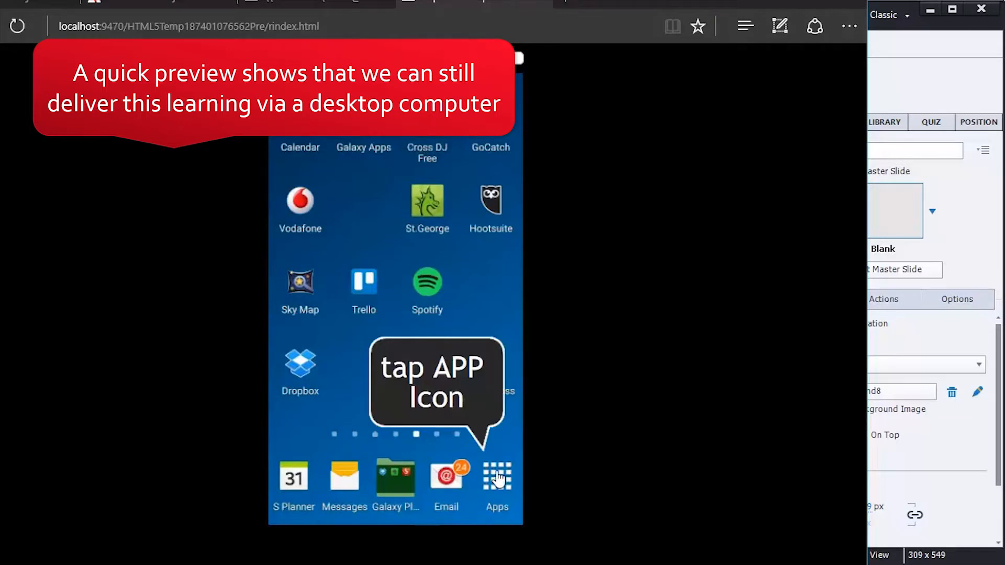
left_click(496, 477)
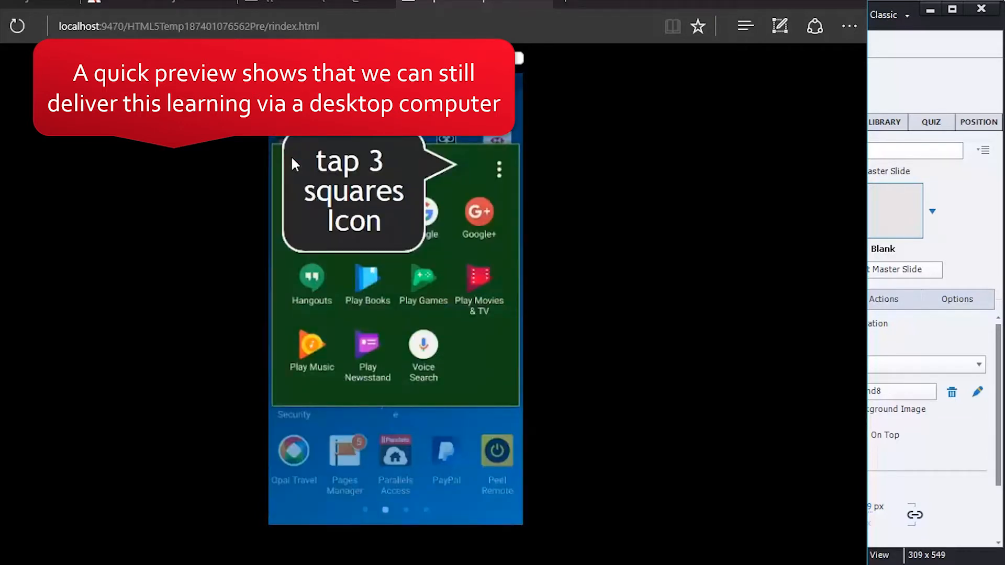